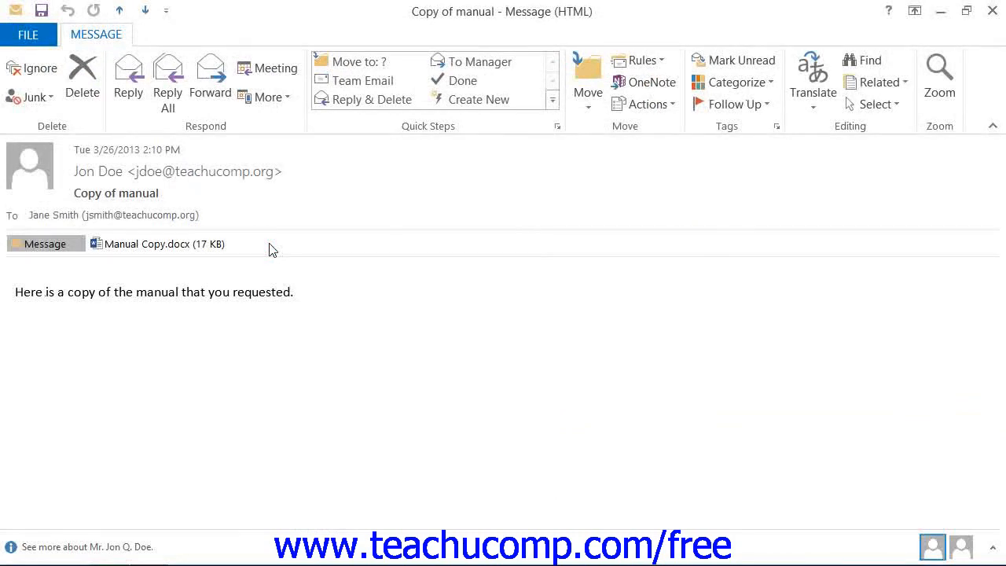
{"action": "mouse_move", "coordinate": [631, 128]}
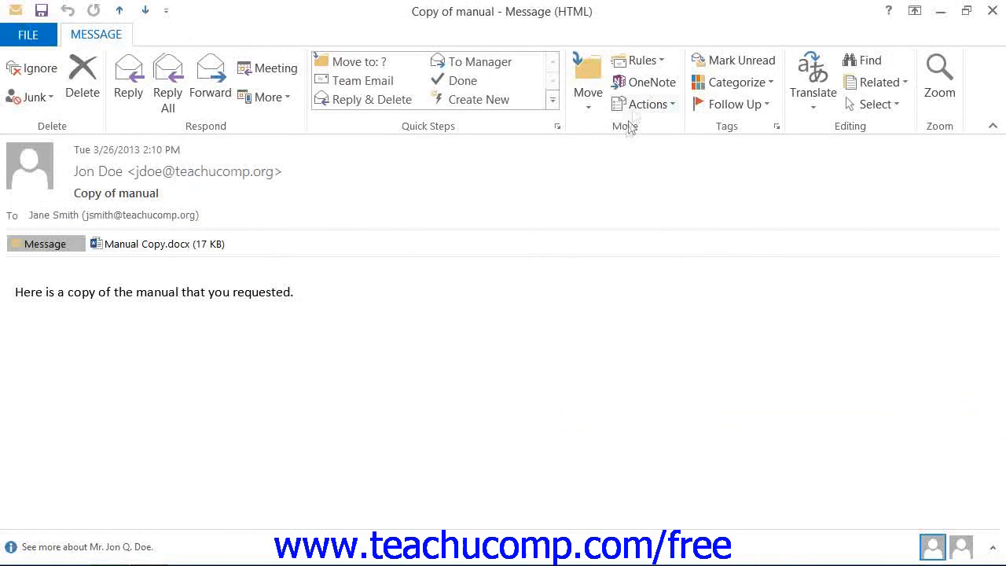
Resend the sent 'Copy of manual' email from the Actions menu as an editable copy.
{"action": "left_click", "coordinate": [646, 103]}
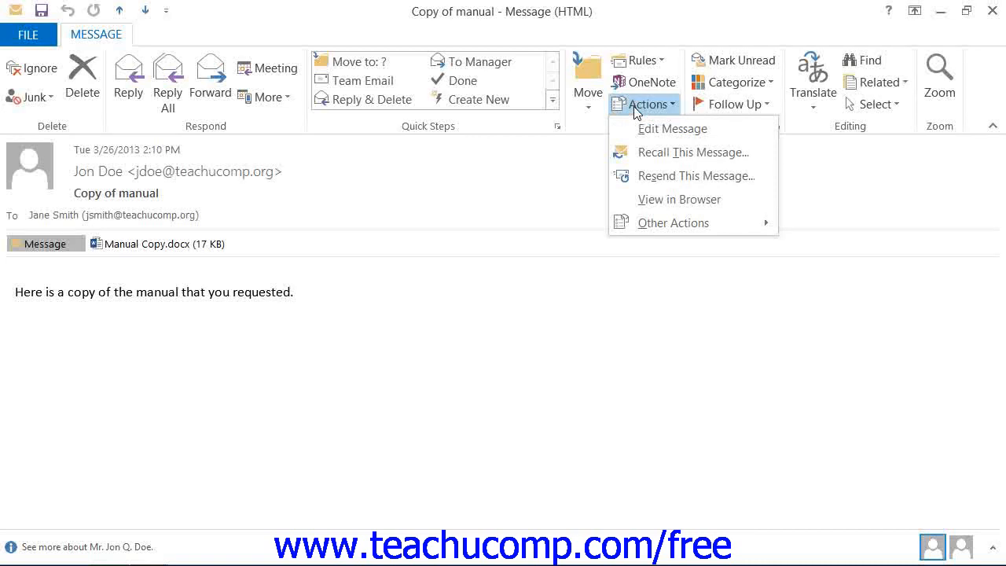
{"action": "mouse_move", "coordinate": [693, 175]}
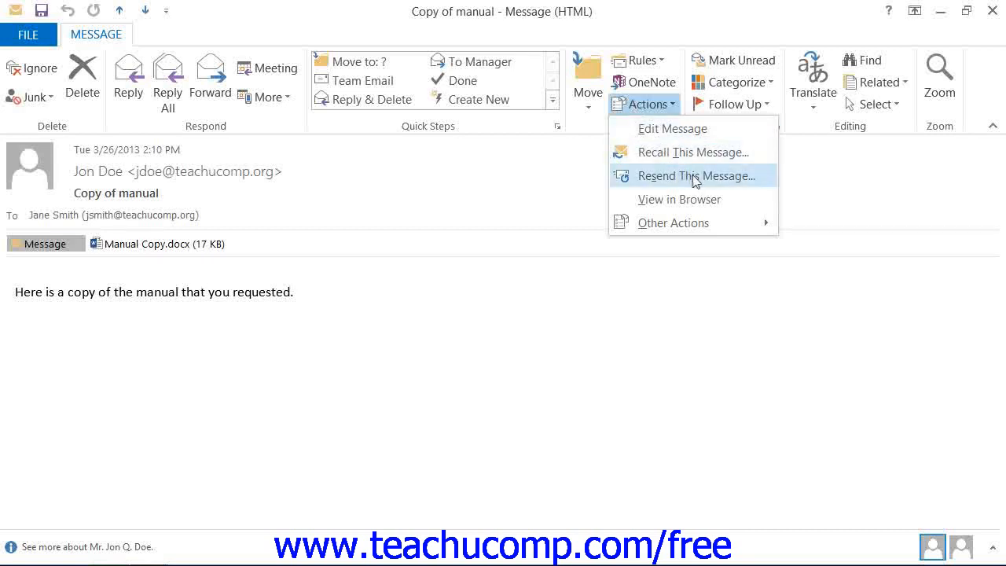
{"action": "mouse_move", "coordinate": [692, 175]}
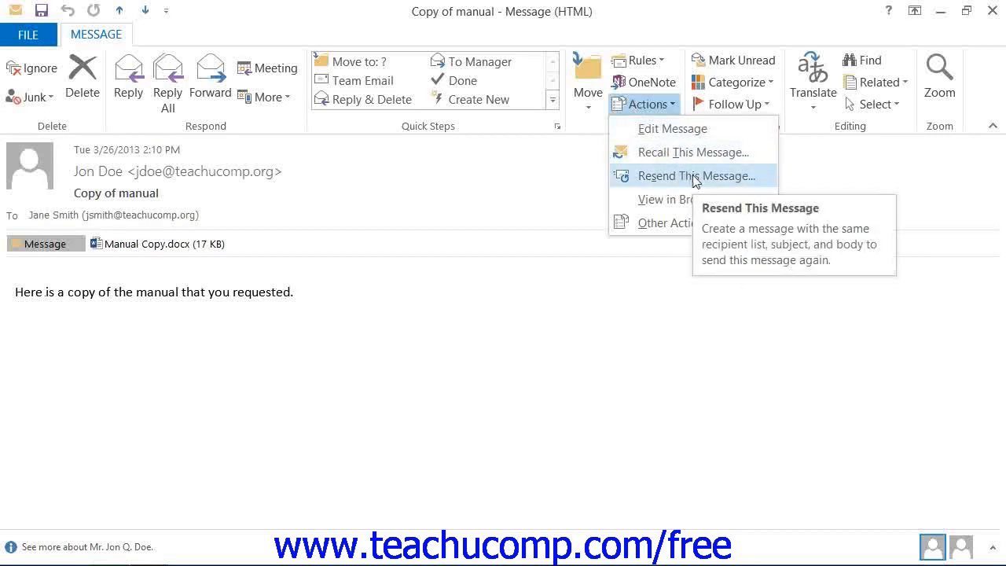
{"action": "left_click", "coordinate": [695, 175]}
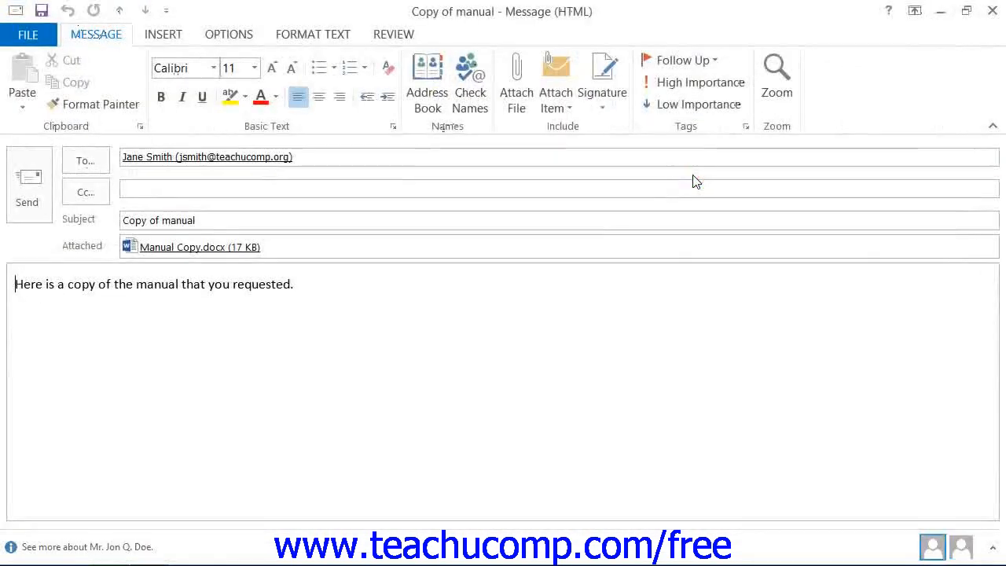
{"action": "mouse_move", "coordinate": [327, 288]}
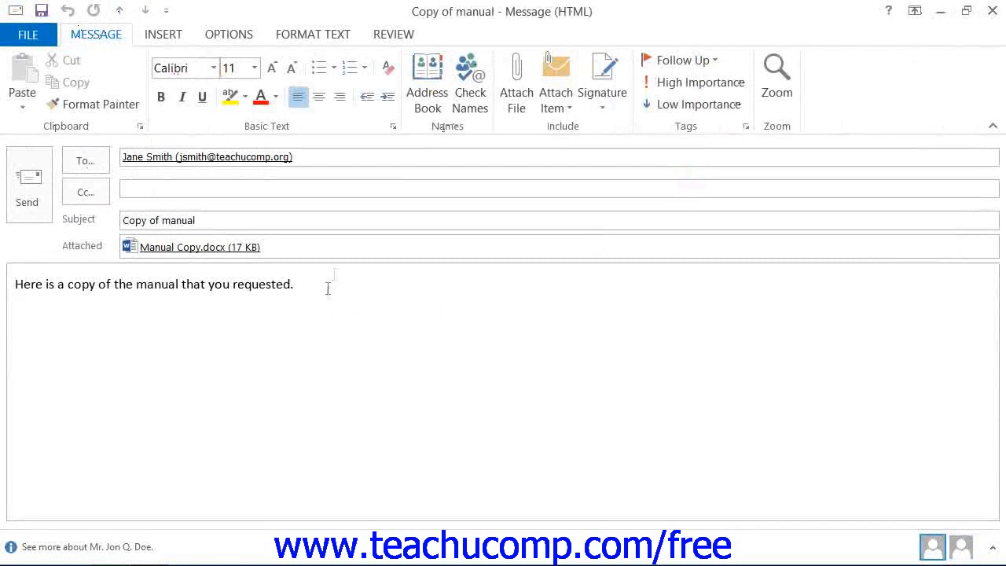